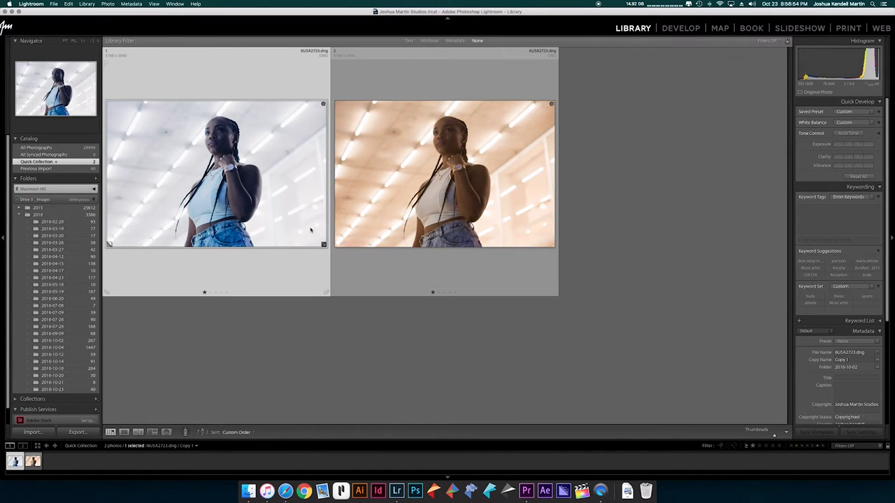
mouse_move(311, 231)
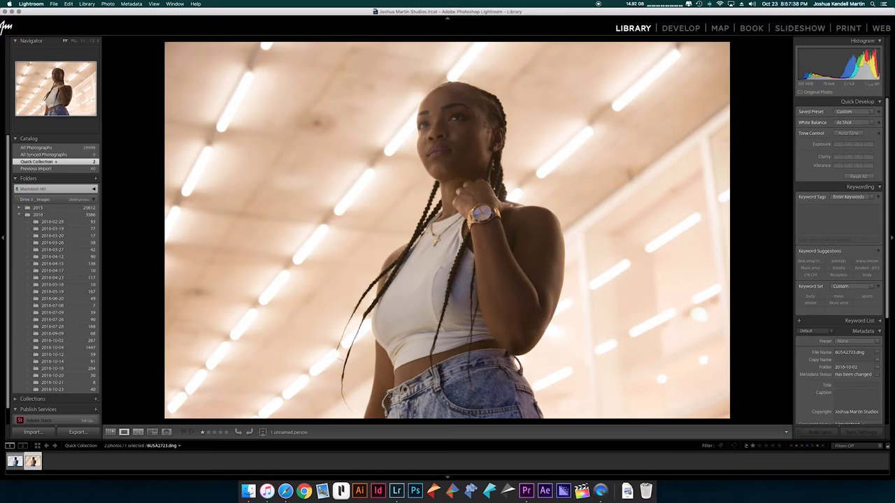
mouse_move(361, 218)
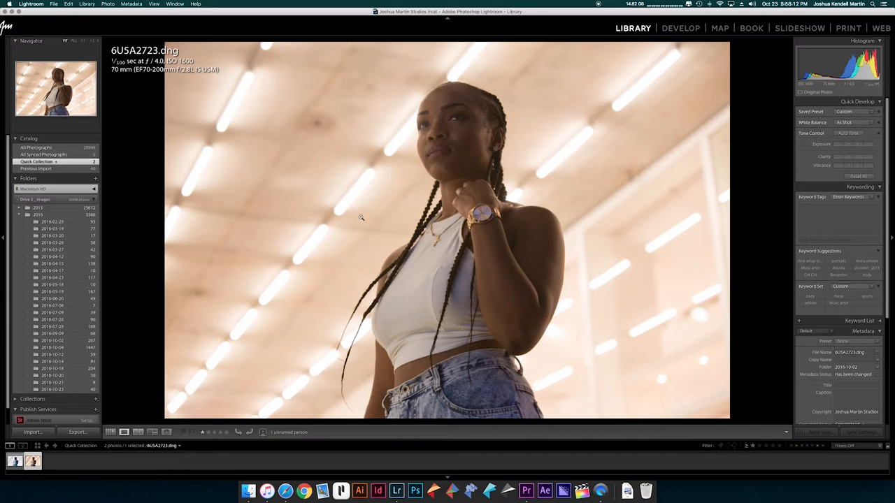
mouse_move(453, 160)
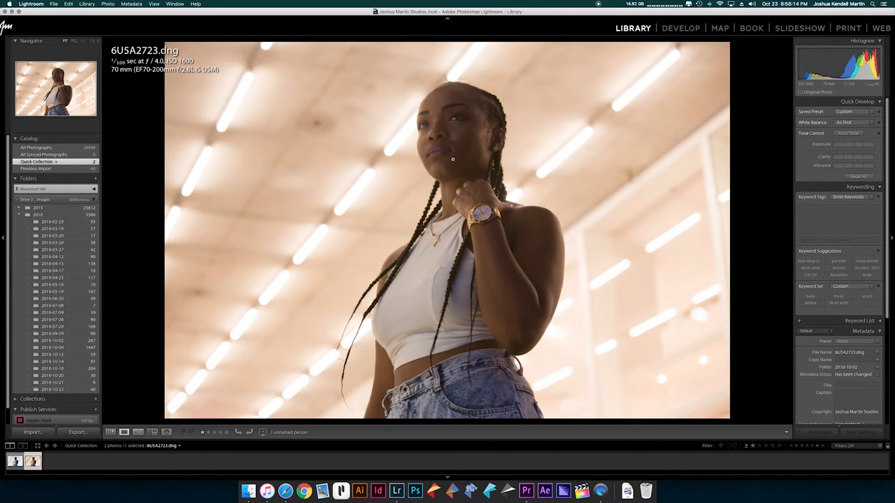
mouse_move(418, 122)
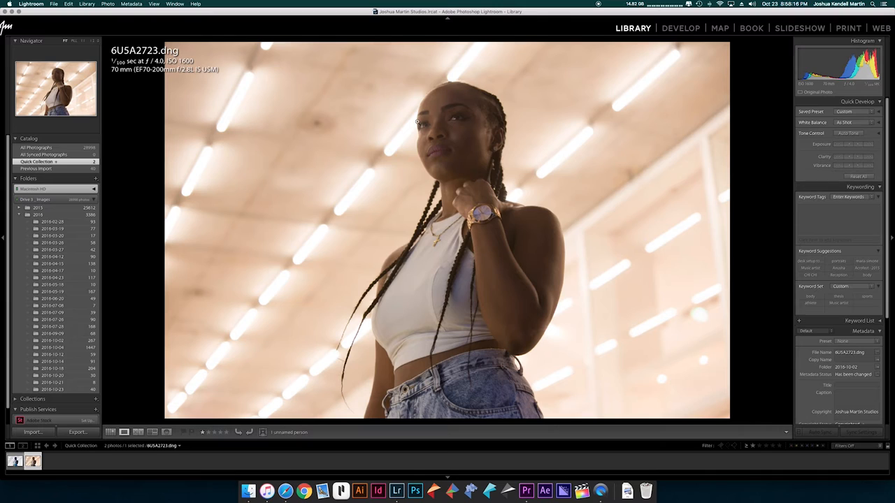
mouse_move(565, 230)
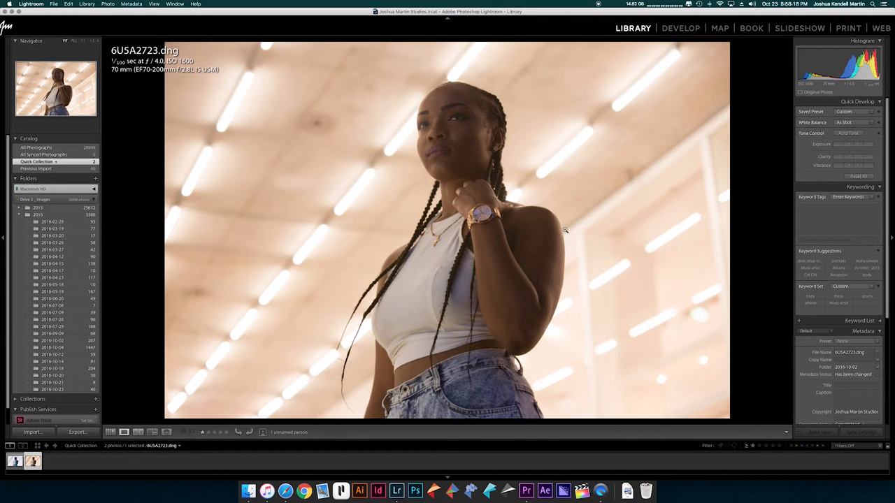
mouse_move(795, 4)
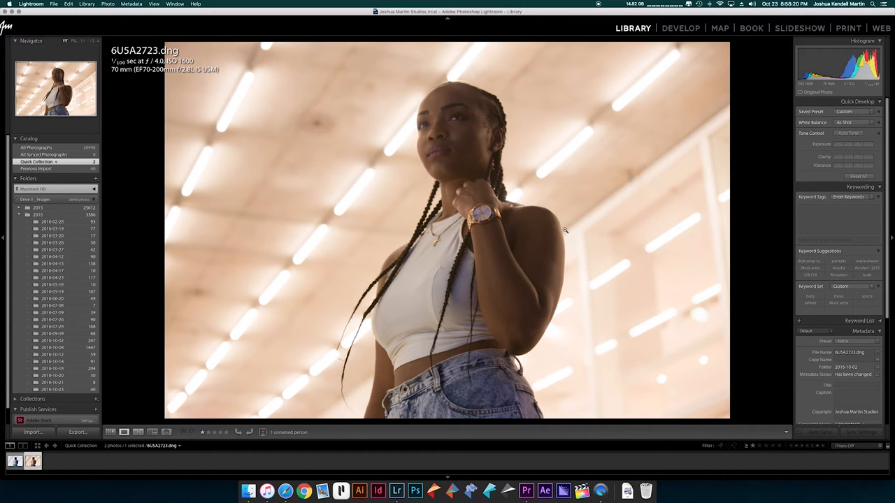
mouse_move(622, 246)
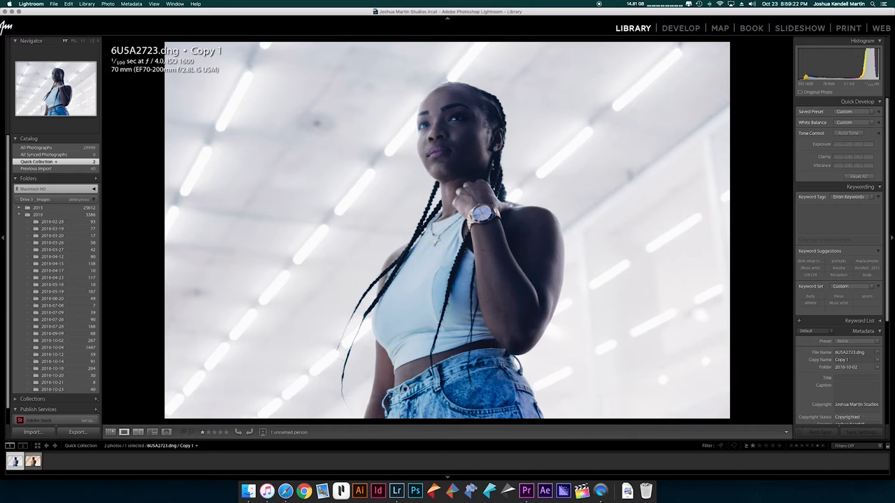
Step: Switch the cool portrait copy into the Develop module to show its adjustment settings
click(153, 4)
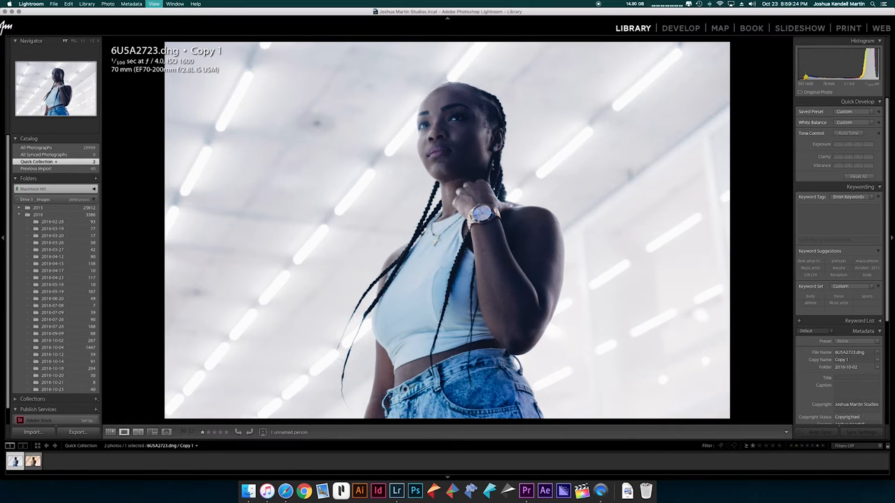
click(680, 27)
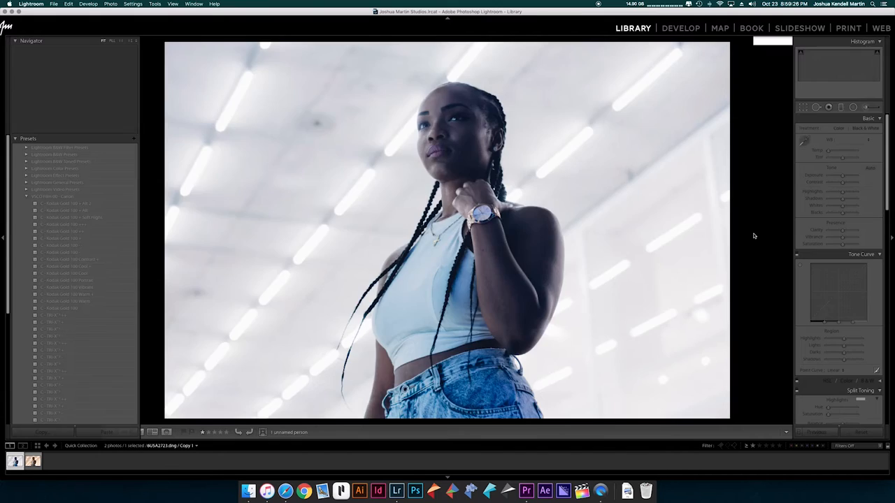
click(681, 28)
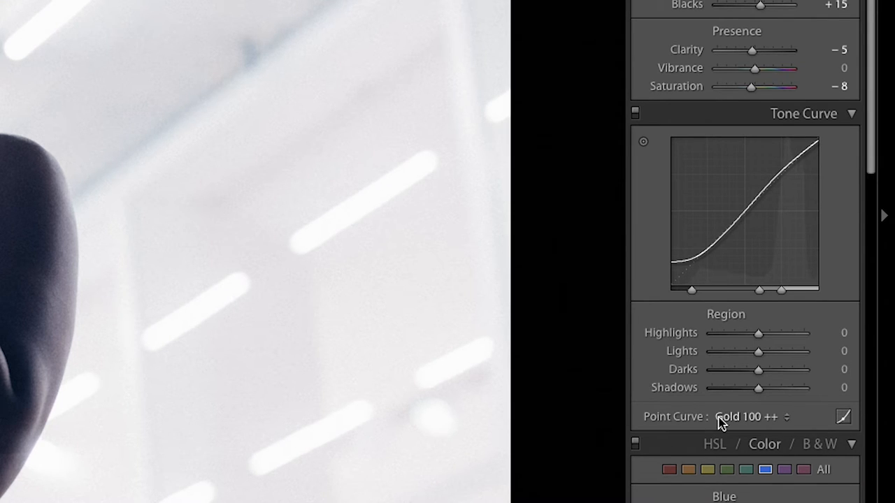
click(748, 417)
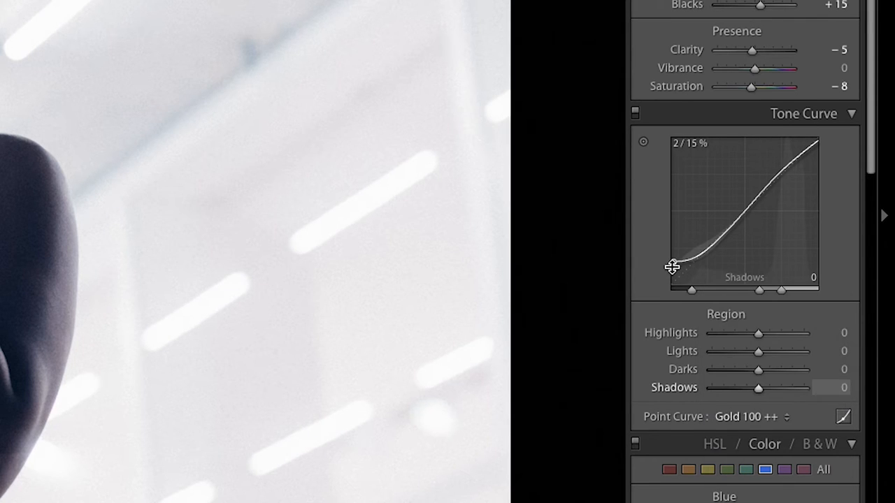
click(752, 416)
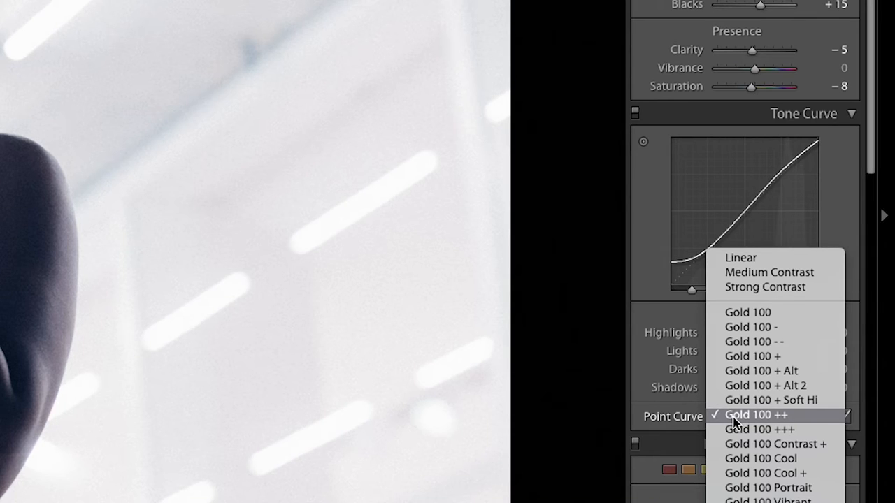
click(758, 414)
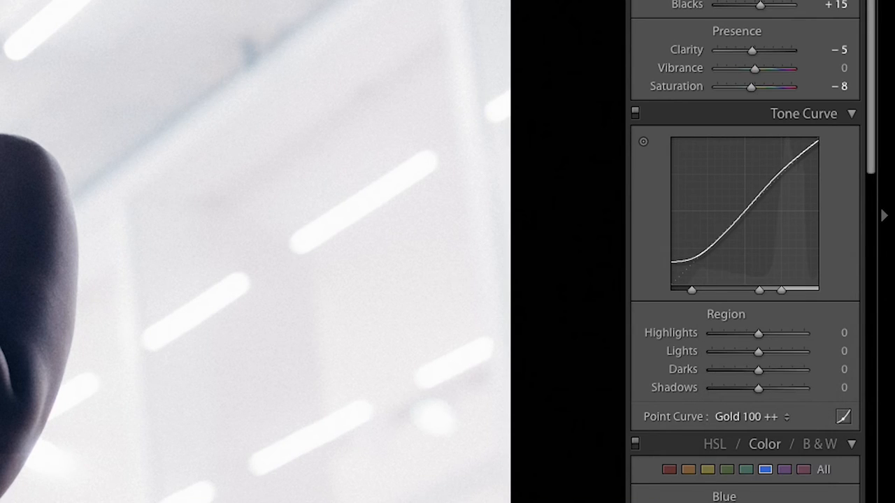
mouse_move(759, 370)
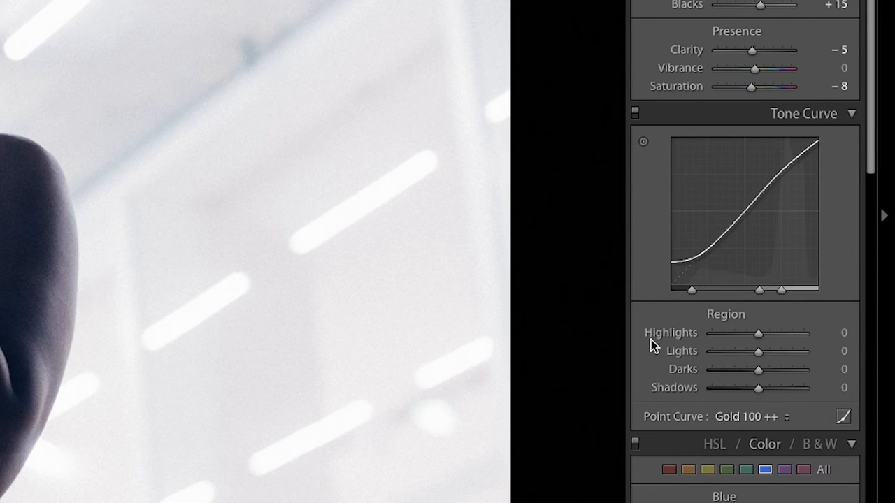
scroll(down, 3)
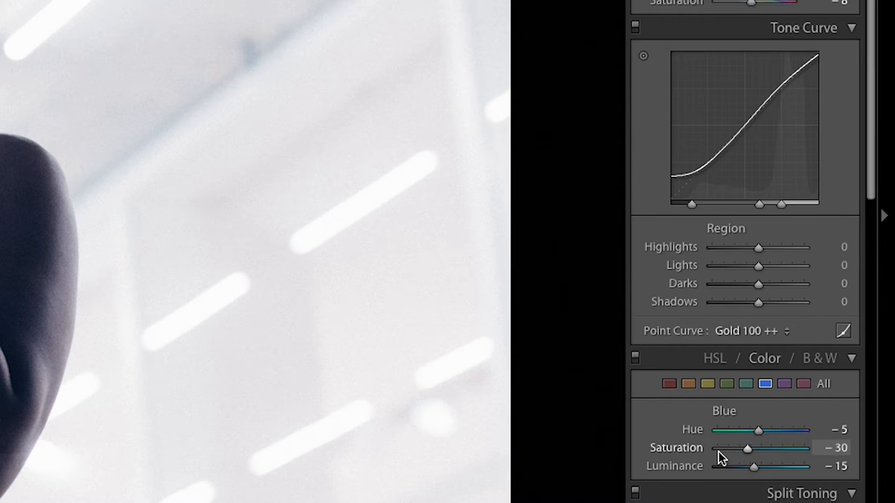
click(784, 383)
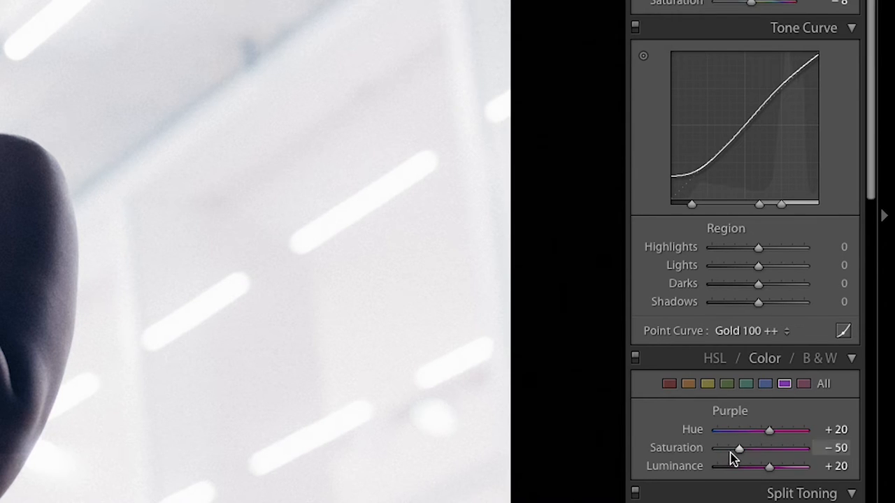
scroll(down, 3)
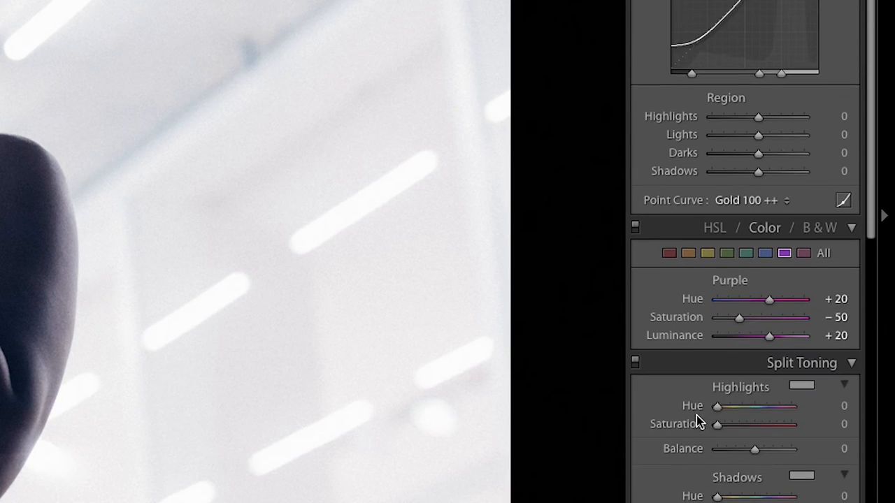
scroll(down, 3)
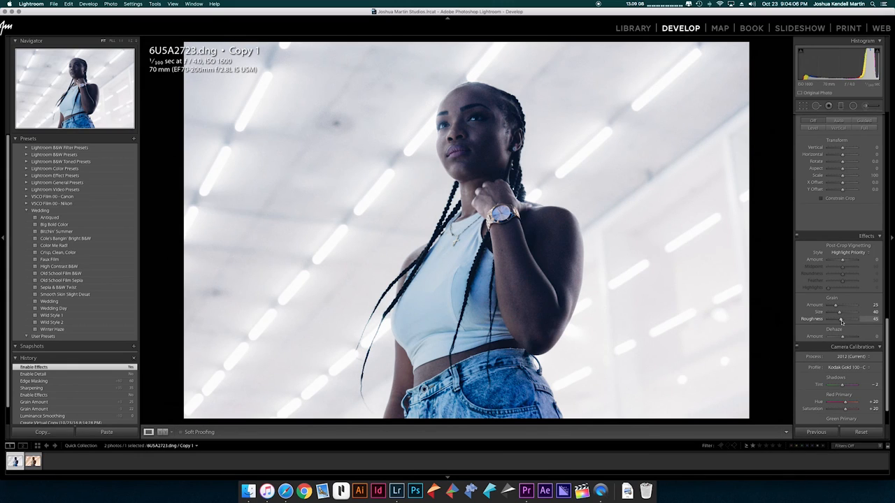
Step: Tune the Effects grain sliders to Roughness 38, Size 61 and Amount 30
drag(842, 312, 853, 312)
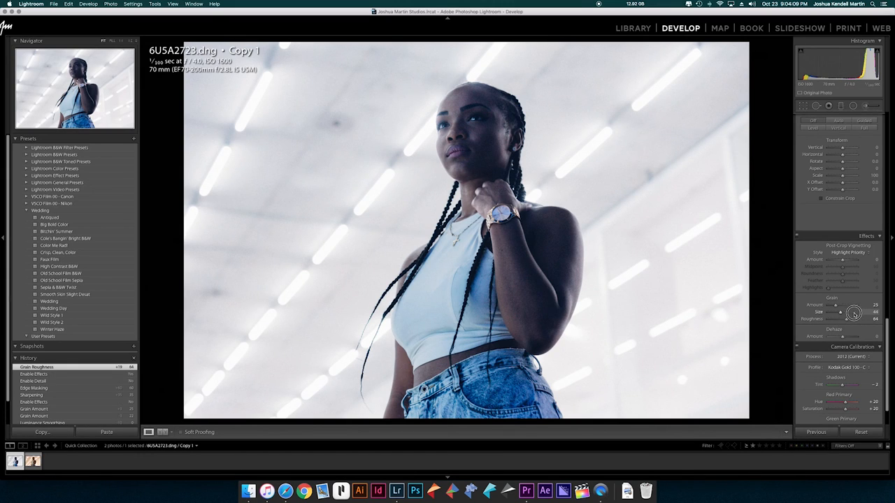
drag(839, 312, 864, 312)
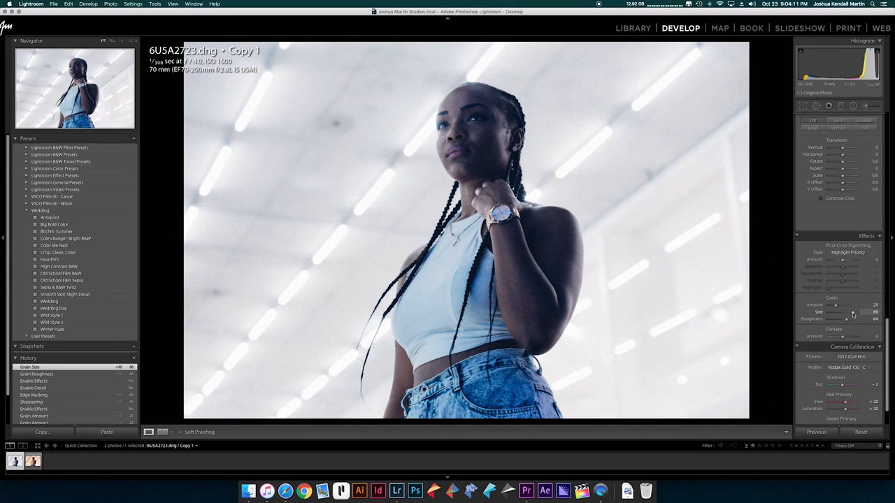
drag(842, 312, 848, 312)
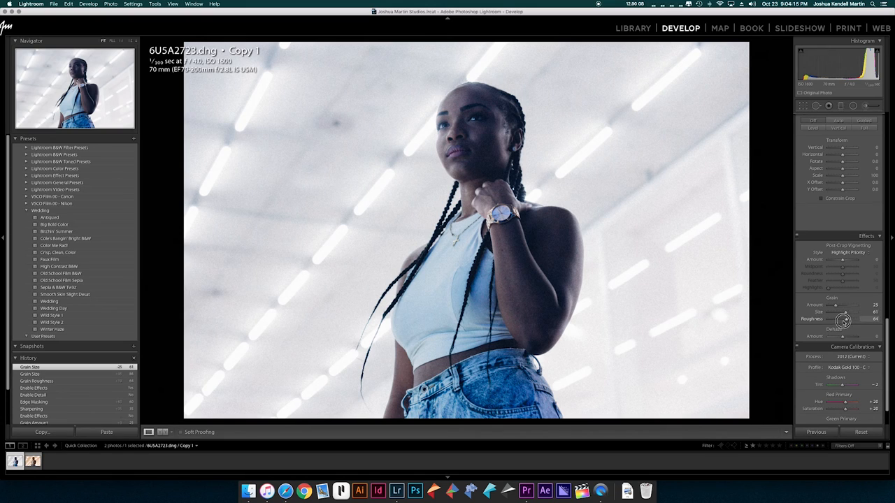
drag(856, 319, 839, 319)
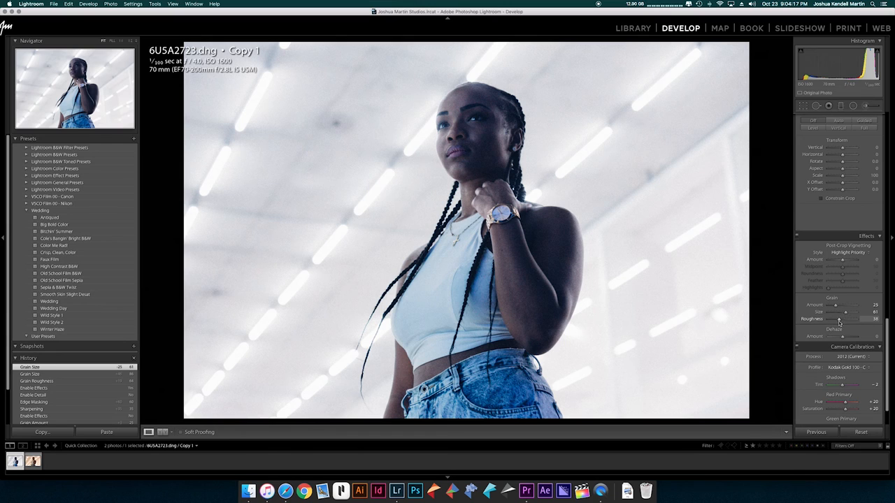
drag(843, 306, 849, 305)
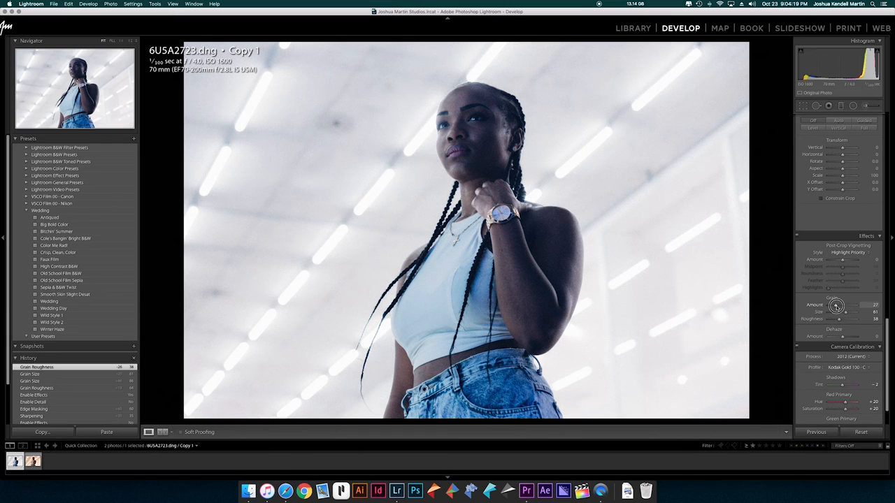
drag(836, 305, 847, 305)
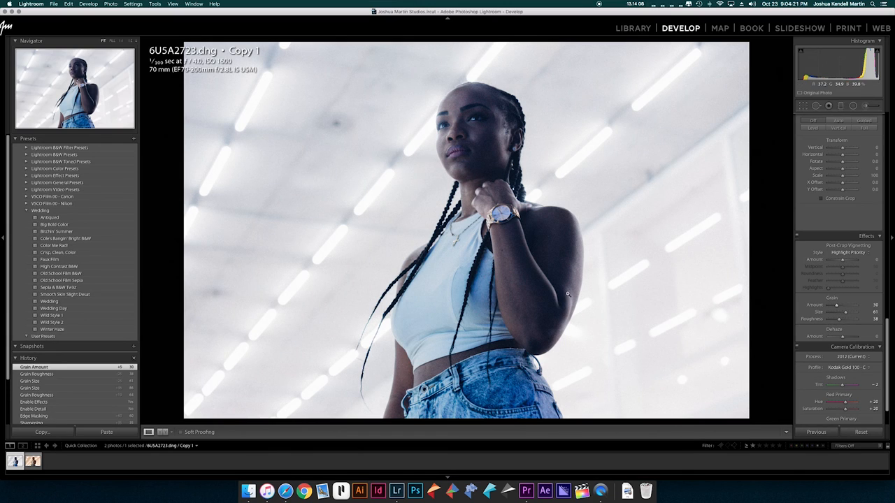